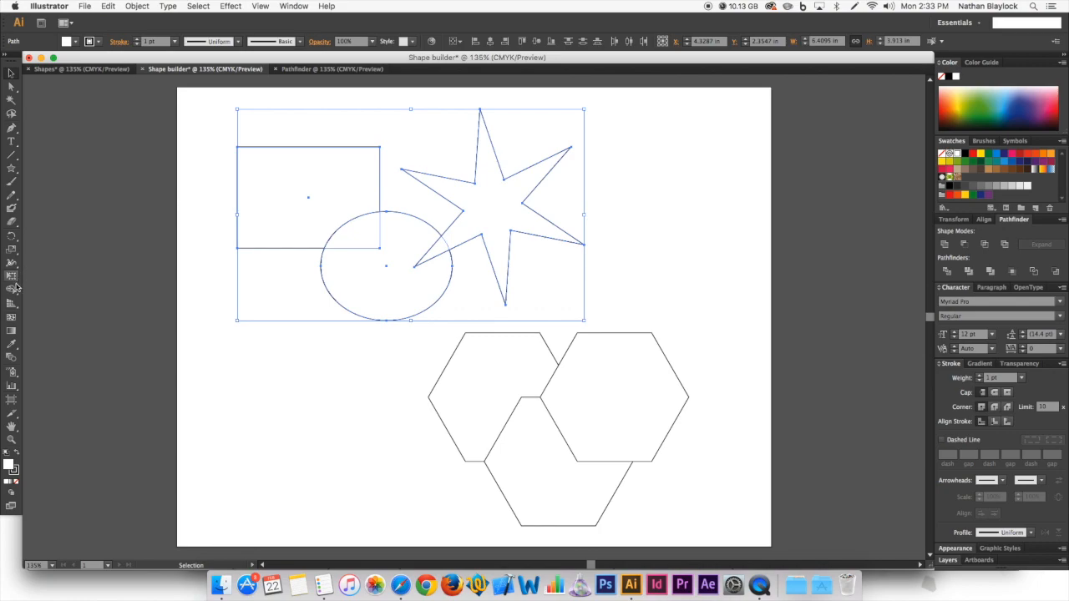
pyautogui.moveTo(12, 288)
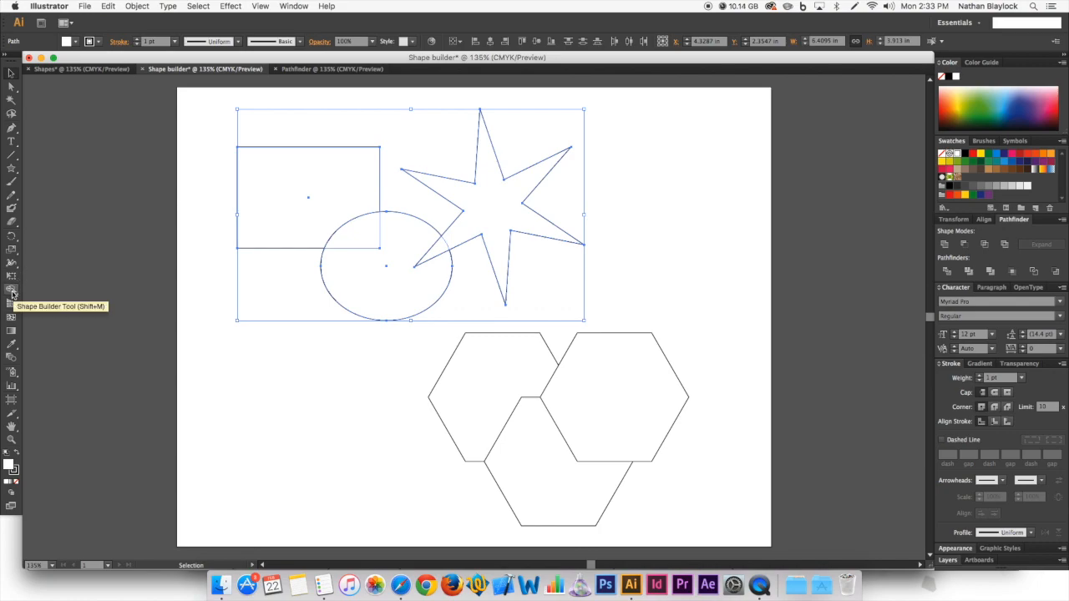
# Step: Unite the rectangle, circle and star with the Shape Builder Tool
pyautogui.click(12, 289)
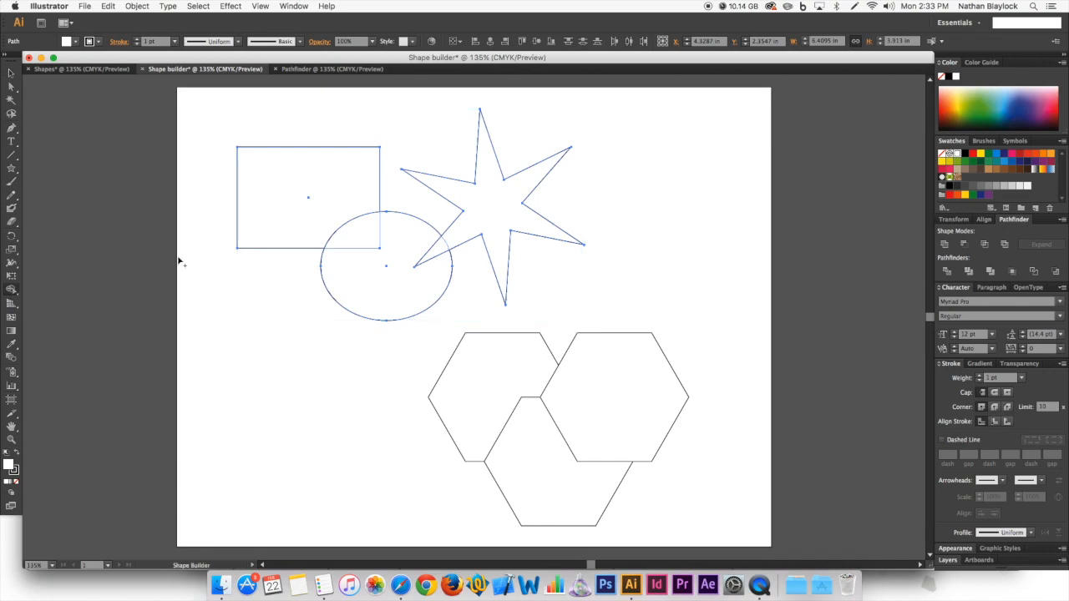
pyautogui.moveTo(349, 255)
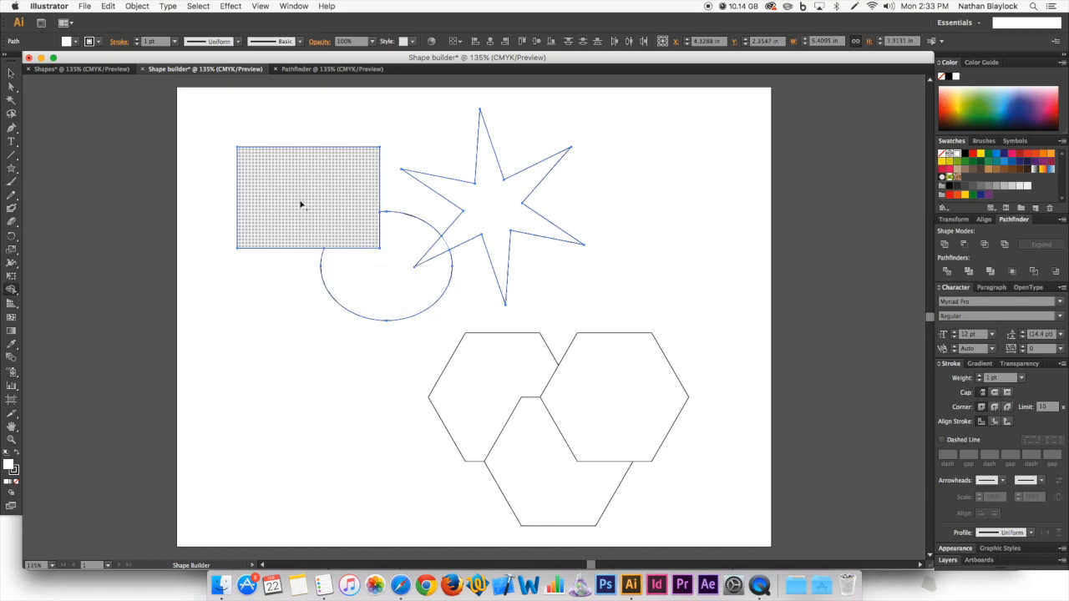
pyautogui.moveTo(349, 232)
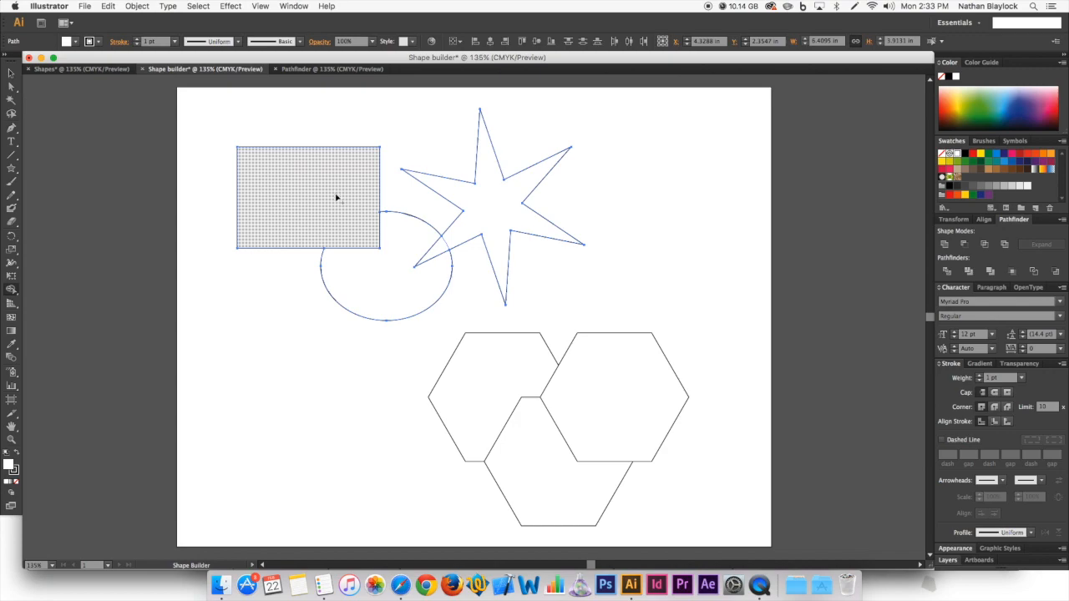
pyautogui.moveTo(338, 198); pyautogui.dragTo(365, 265)
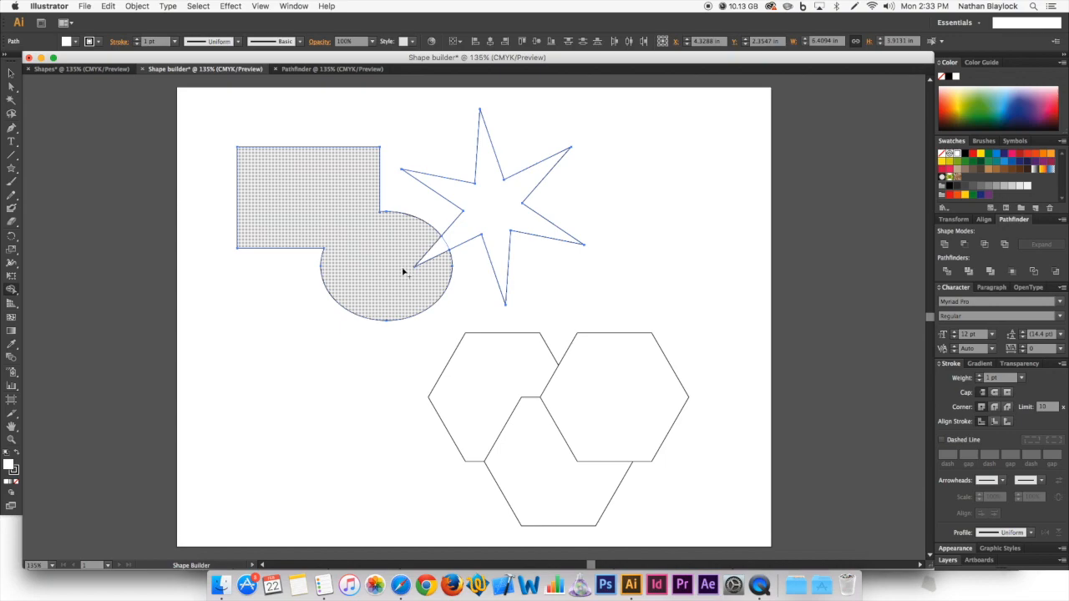
pyautogui.moveTo(395, 293)
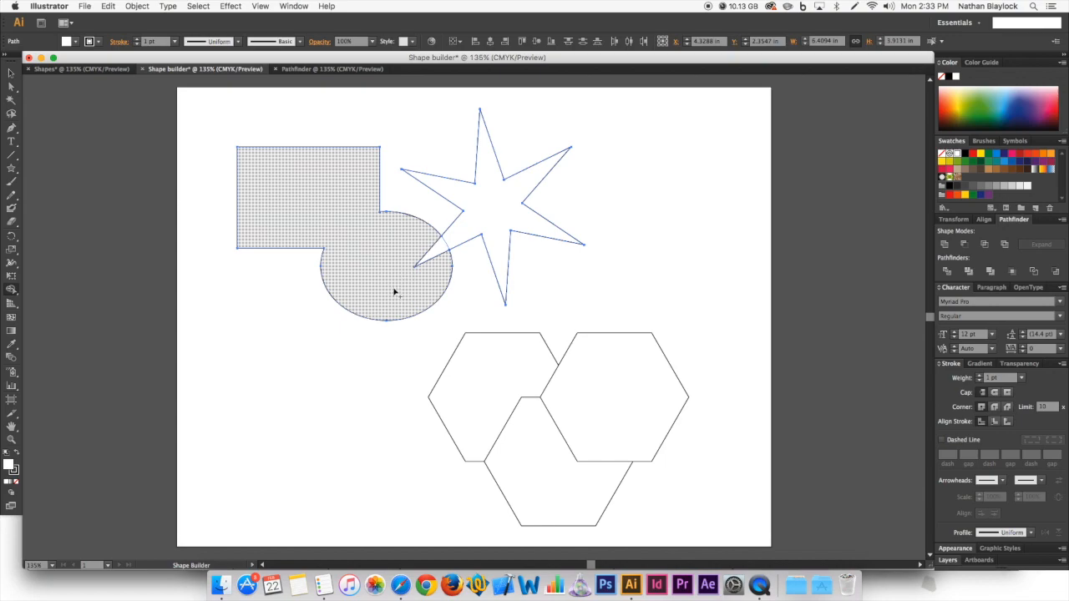
pyautogui.moveTo(405, 282)
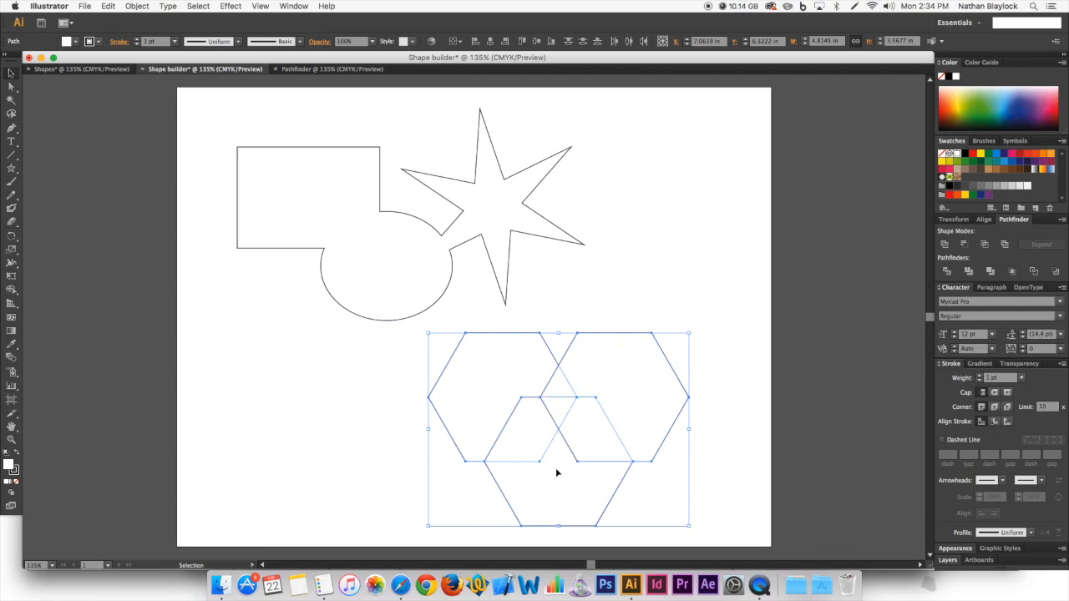
pyautogui.moveTo(558, 395)
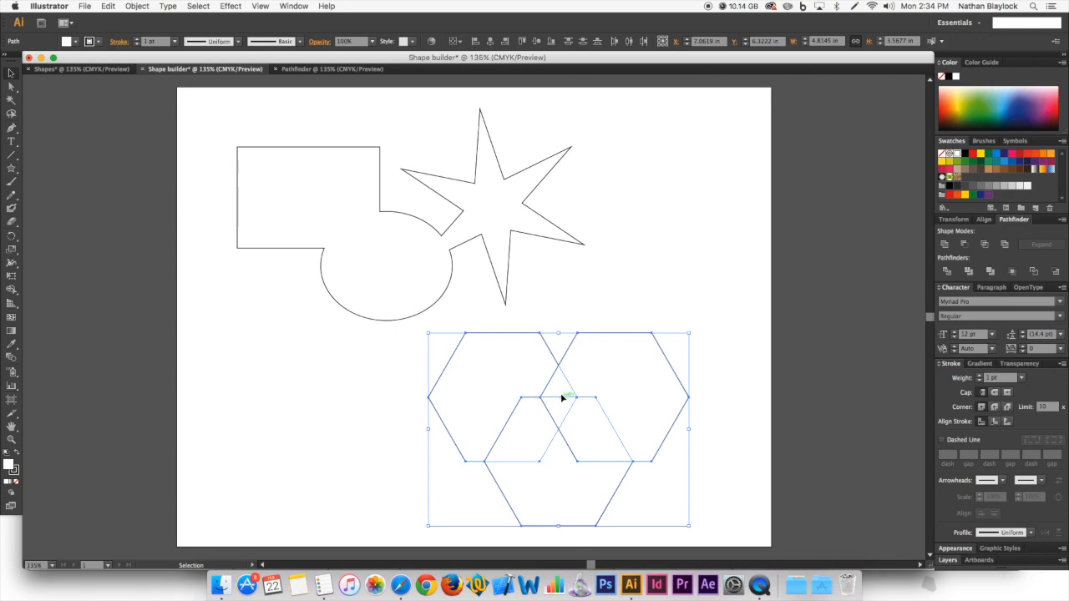
pyautogui.moveTo(584, 383)
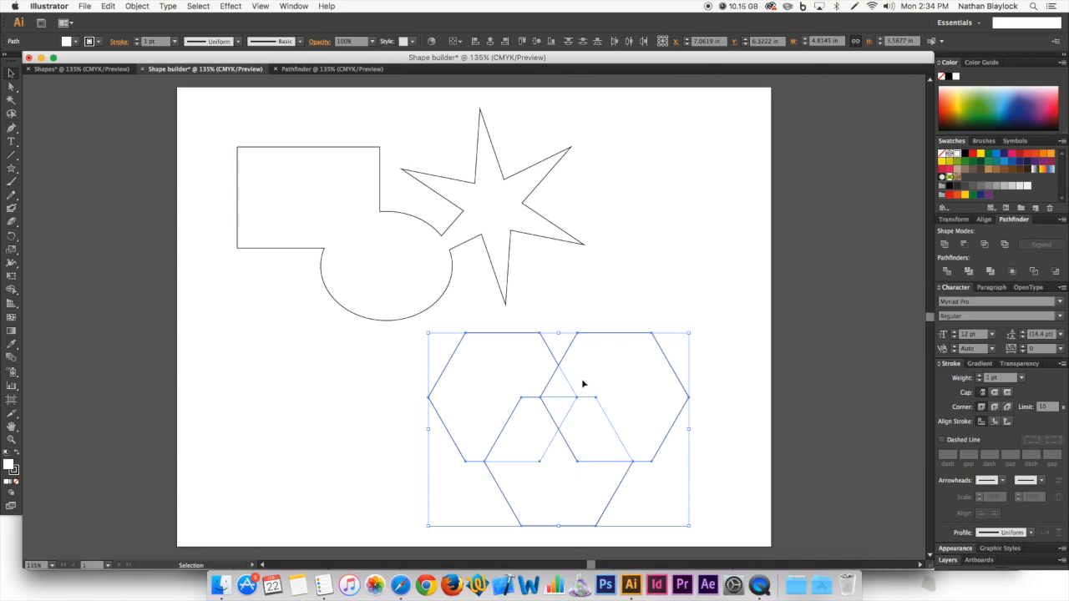
pyautogui.moveTo(568, 456)
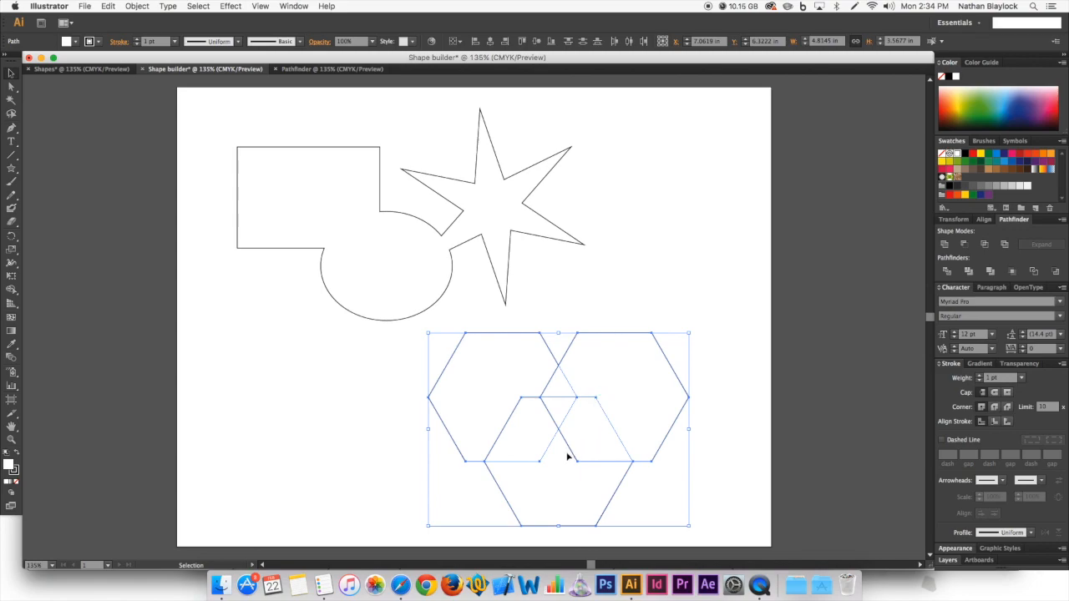
pyautogui.moveTo(525, 393)
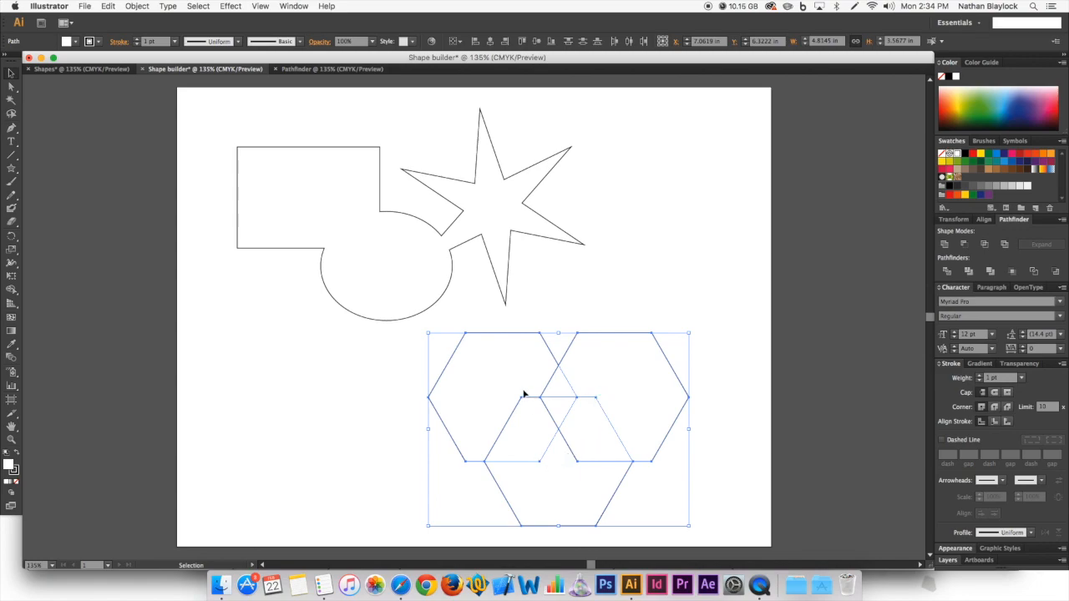
pyautogui.moveTo(172, 255)
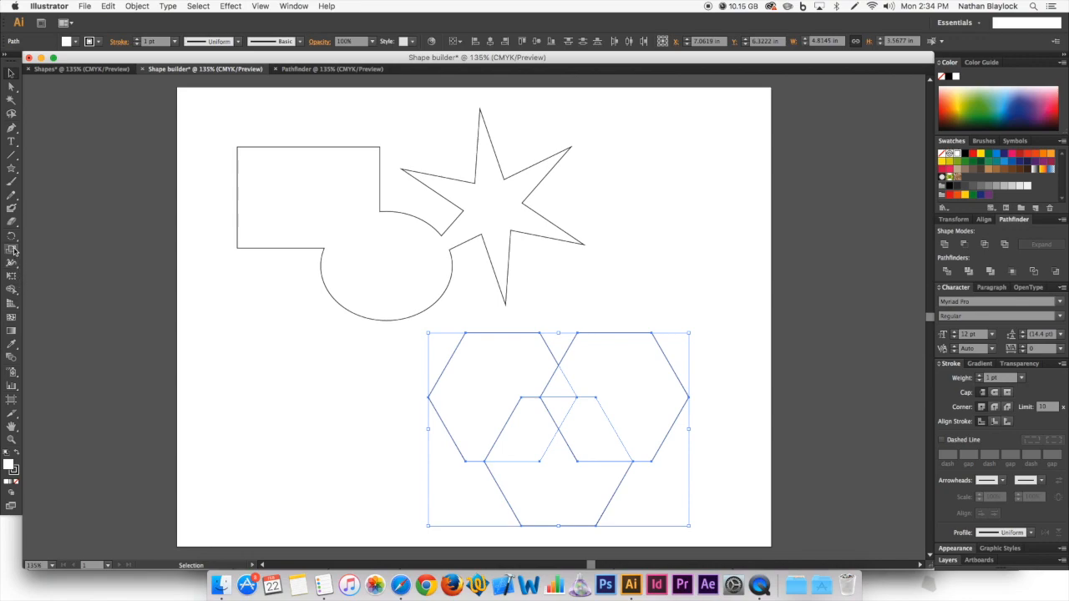
# Step: Merge the hexagon regions except the middle triangle, then return to the Selection Tool
pyautogui.click(12, 292)
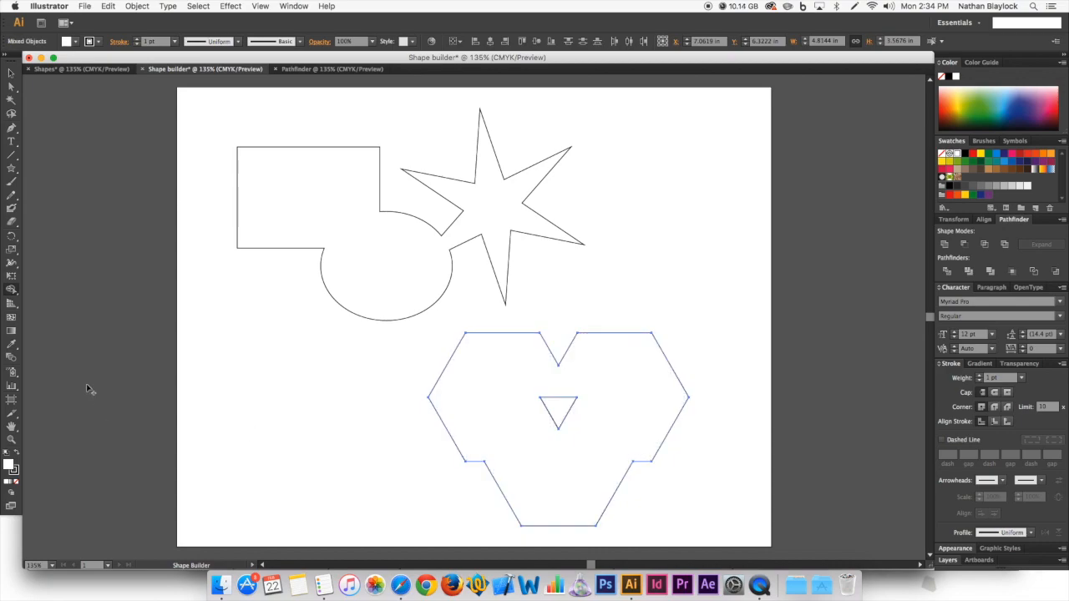
pyautogui.click(292, 365)
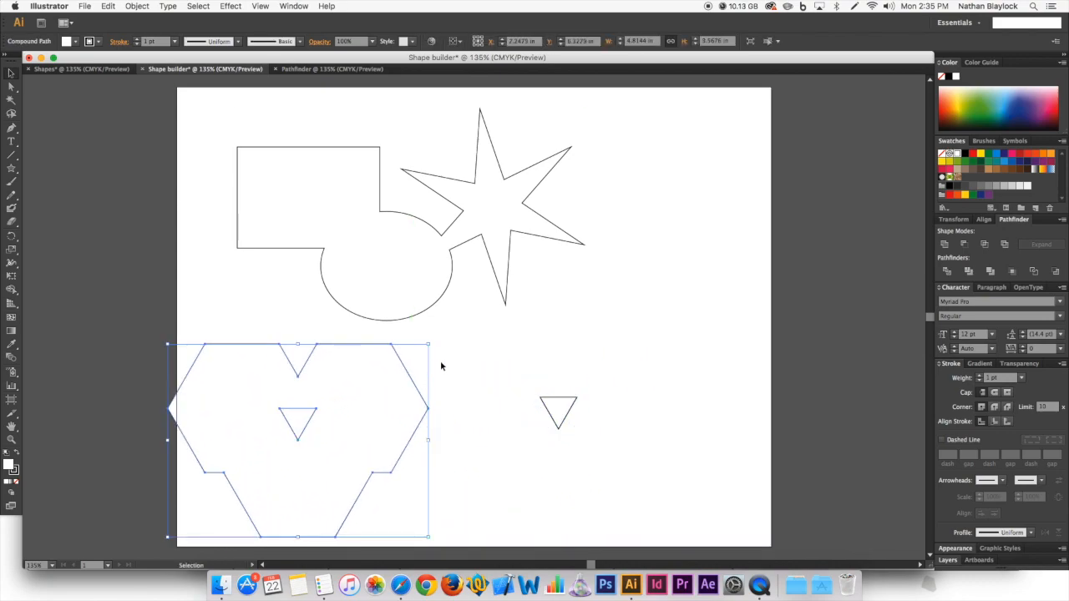
# Step: Select the leftover triangle piece, then reselect the merged hexagon shape
pyautogui.click(558, 413)
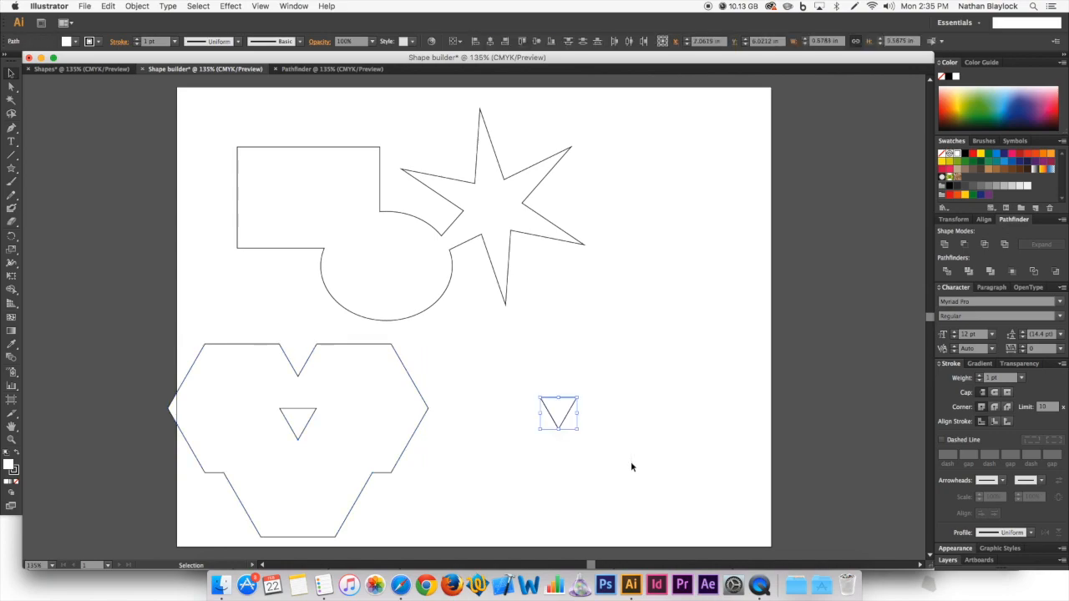
pyautogui.click(355, 420)
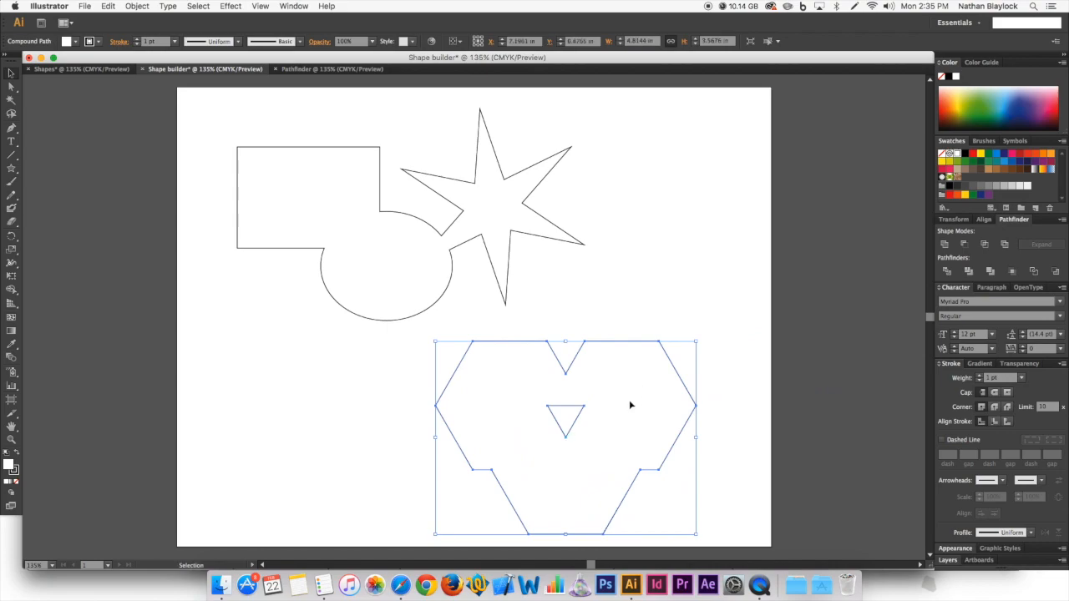
pyautogui.moveTo(37, 454)
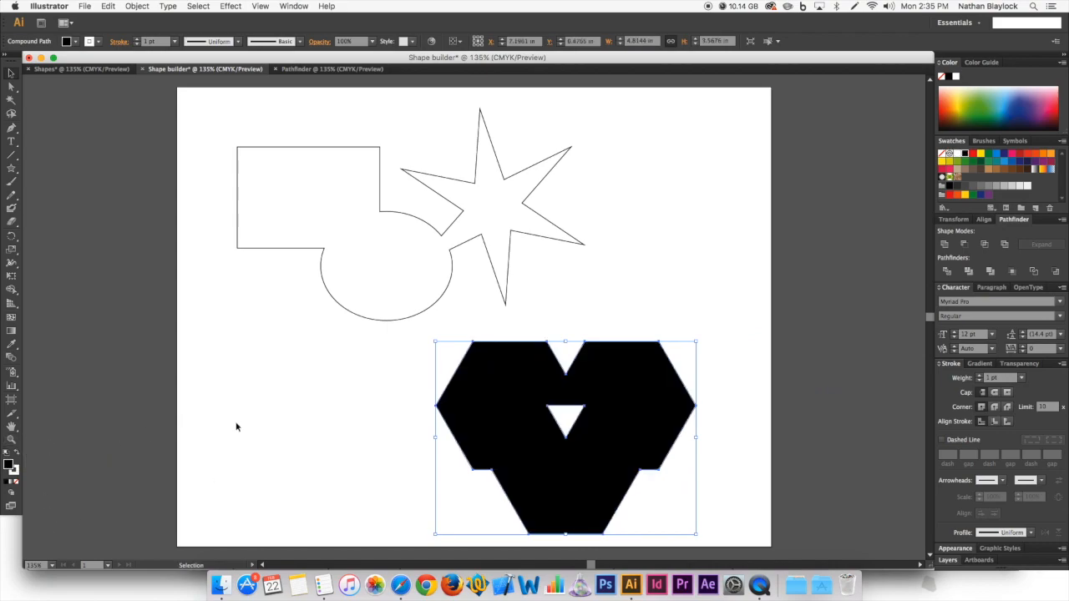
# Step: Deselect to view the black-filled hexagon shape with its triangular hole
pyautogui.click(236, 427)
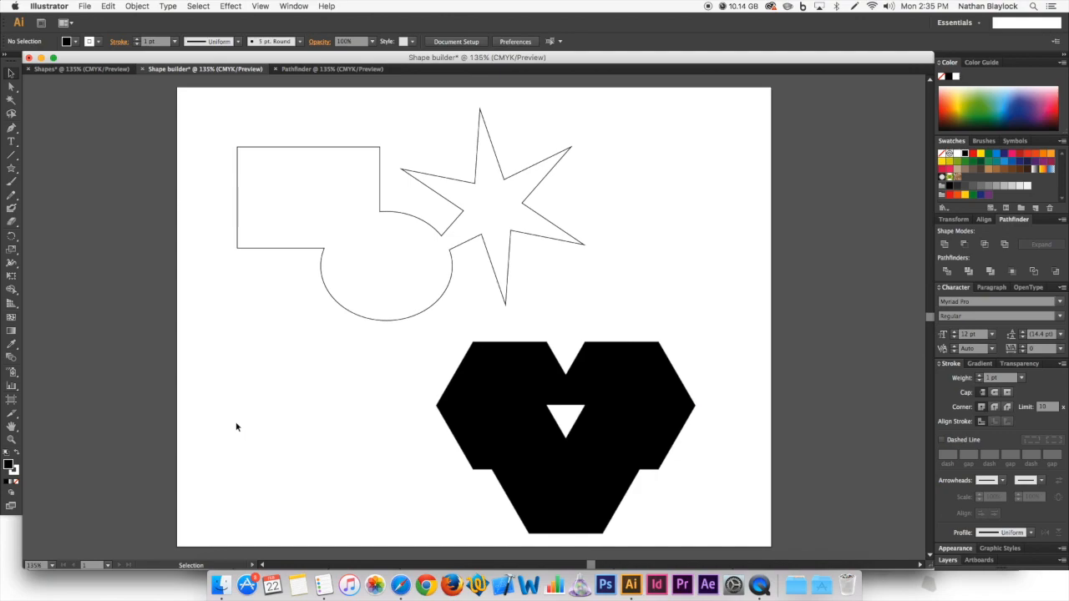
pyautogui.moveTo(461, 448)
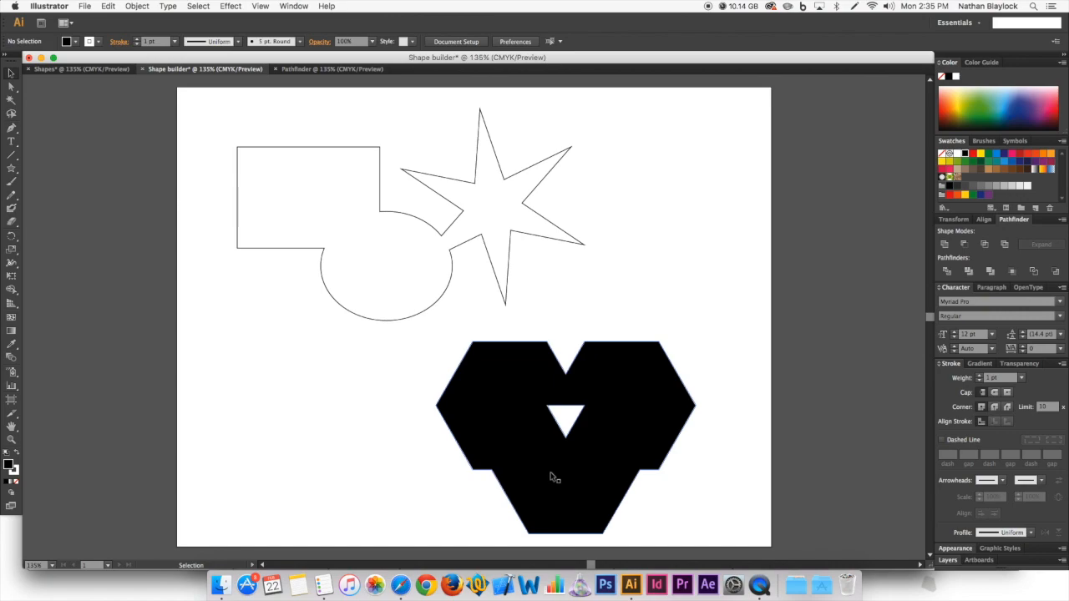
pyautogui.moveTo(551, 455)
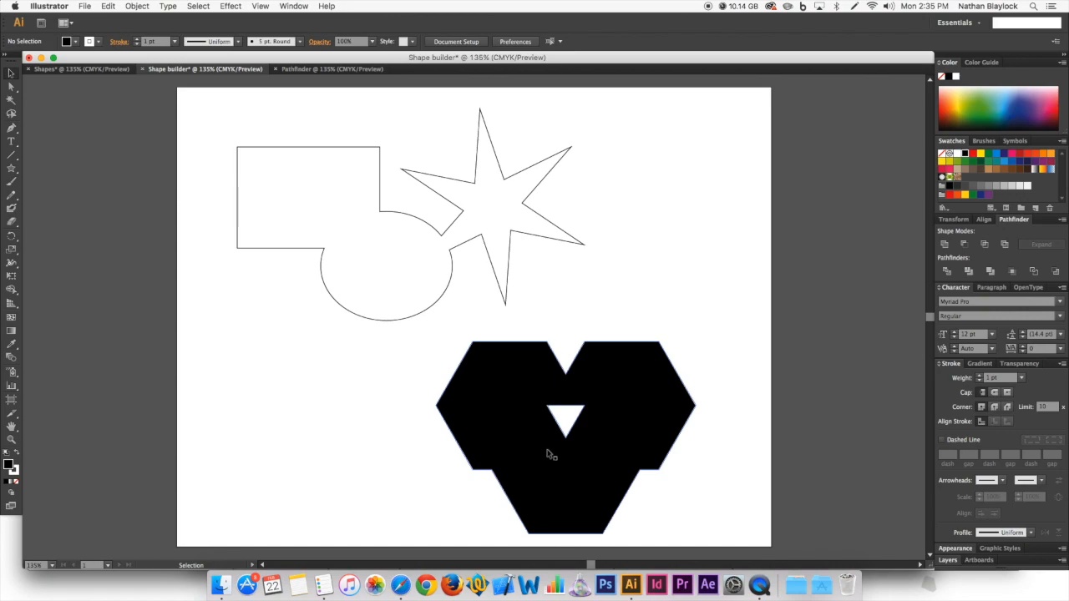